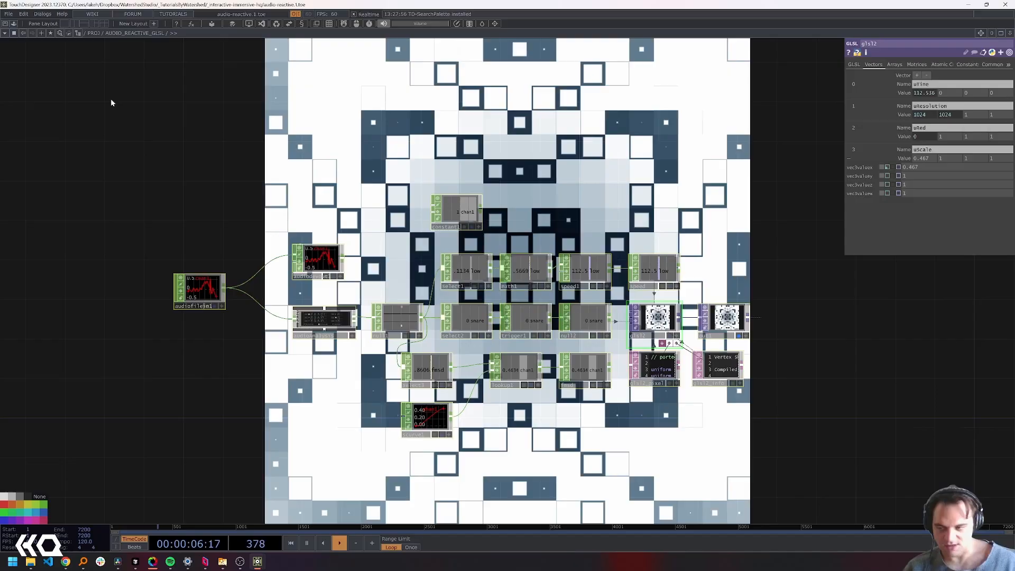
Step: Delete every operator in the existing audio-reactive GLSL network
{"action": "key", "text": "Delete"}
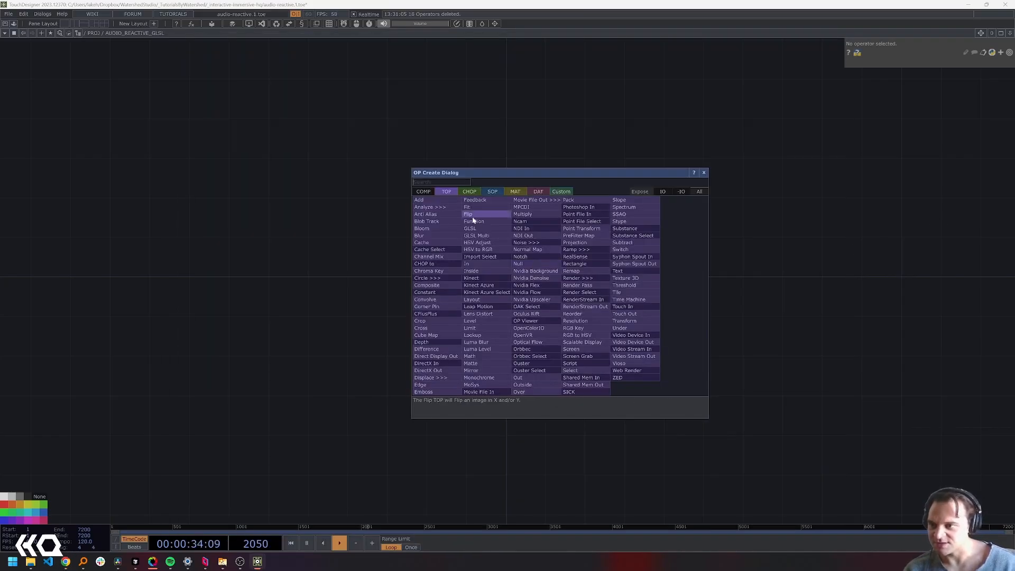
Step: Add a GLSL TOP, open glsl1_pixel in the Textport, and add 'ported' to the comment
{"action": "left_click", "coordinate": [470, 227]}
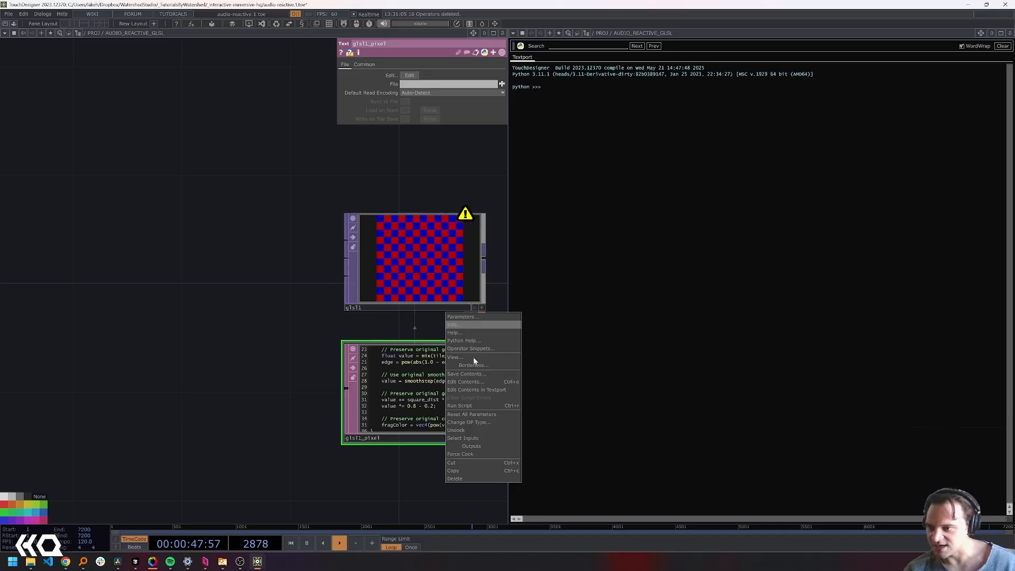
{"action": "left_click", "coordinate": [475, 389]}
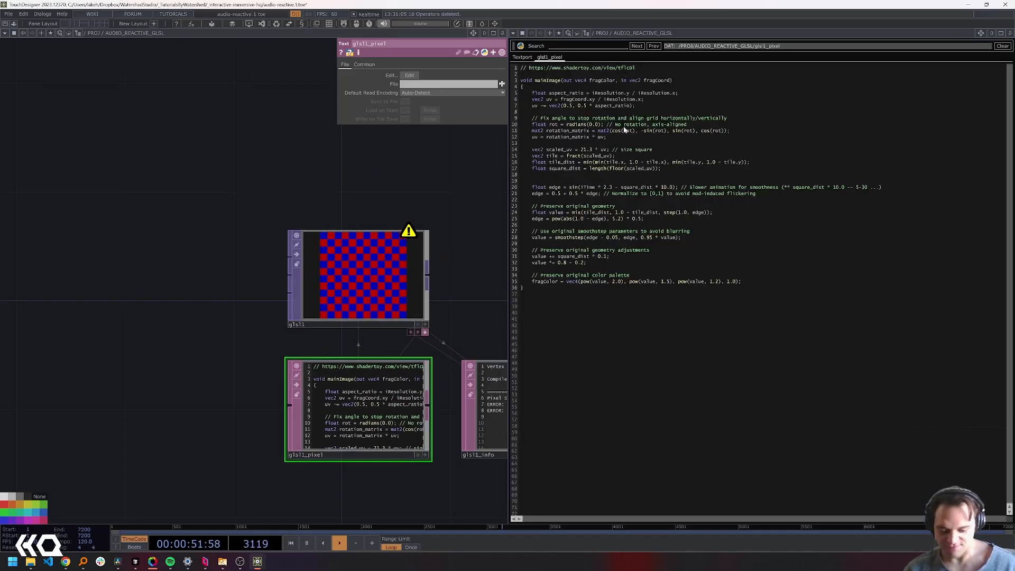
{"action": "type", "text": "ported"}
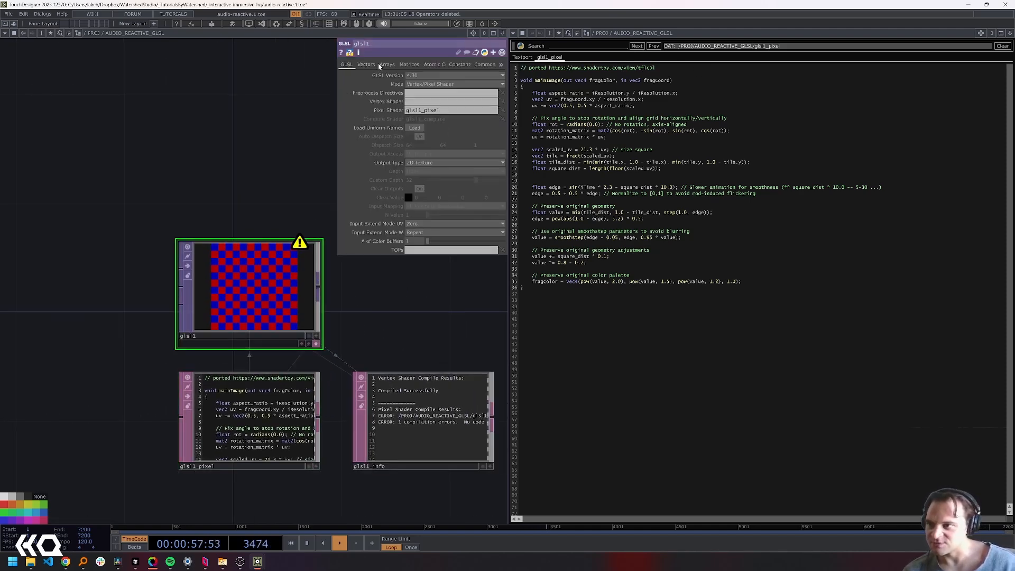
Step: On the Vectors page, add uResolution and a uTime uniform driven by absTime
{"action": "left_click", "coordinate": [366, 64]}
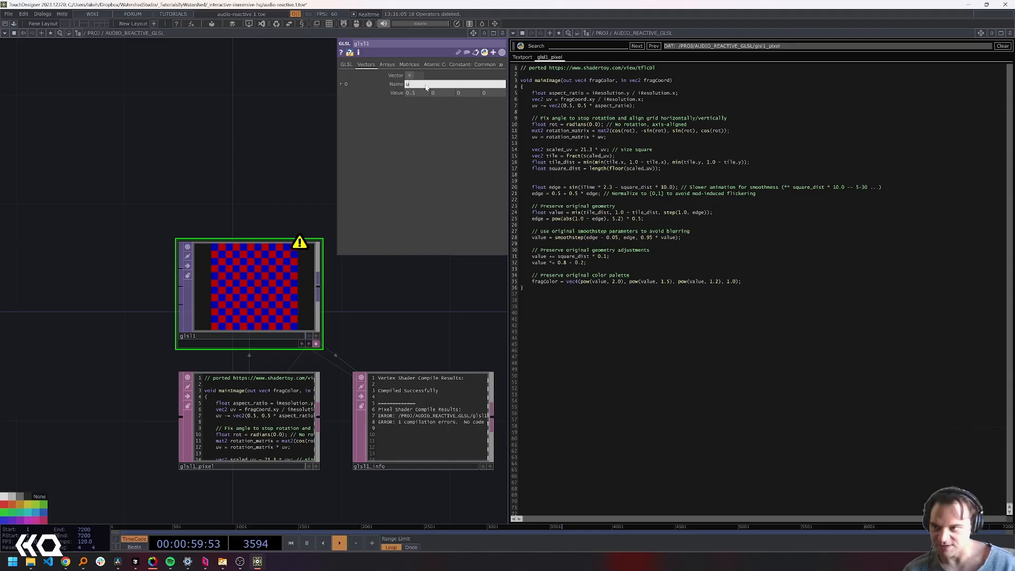
{"action": "type", "text": "iResolution"}
{"action": "type", "text": "iTime"}
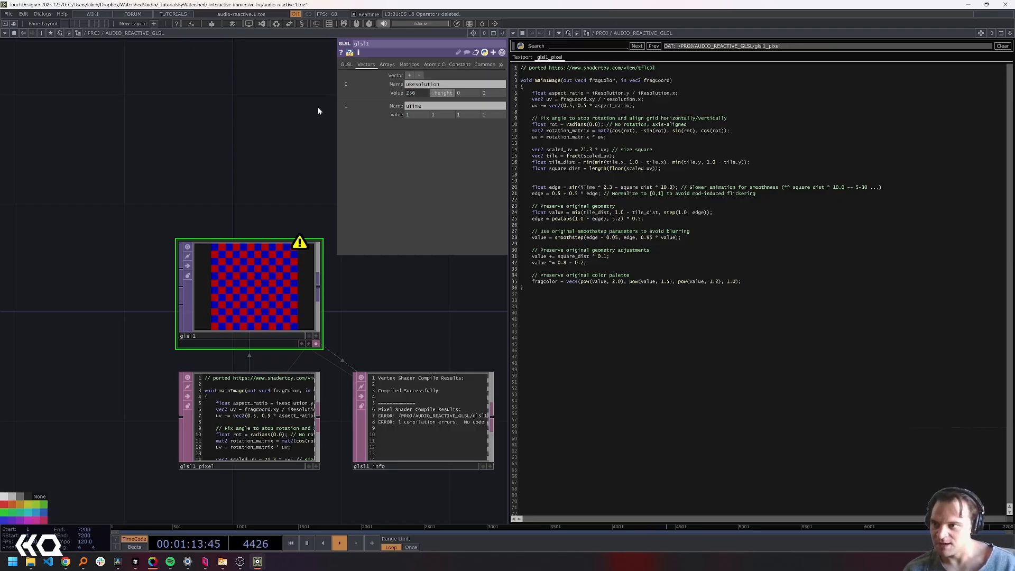
{"action": "left_click", "coordinate": [433, 93]}
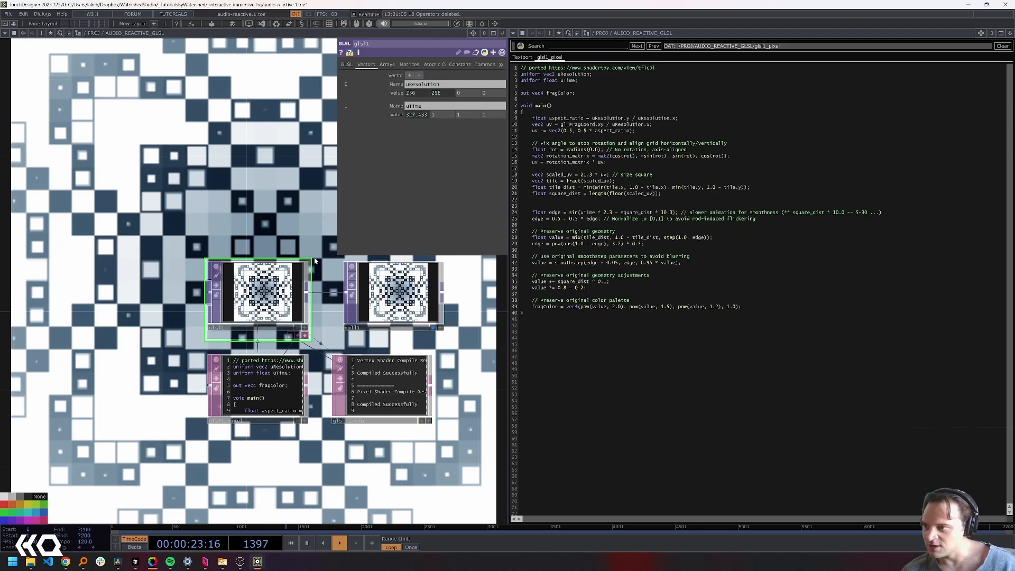
Step: Close the glsl1 parameter panel to get back to the network editor
{"action": "left_click", "coordinate": [482, 64]}
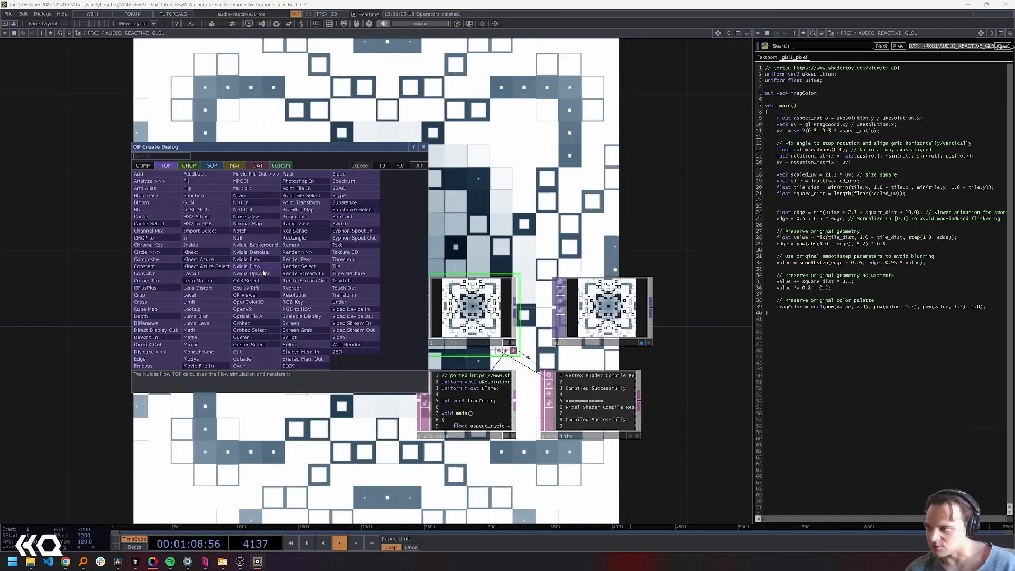
Step: Create an Audio File In CHOP in the network
{"action": "left_click", "coordinate": [188, 165]}
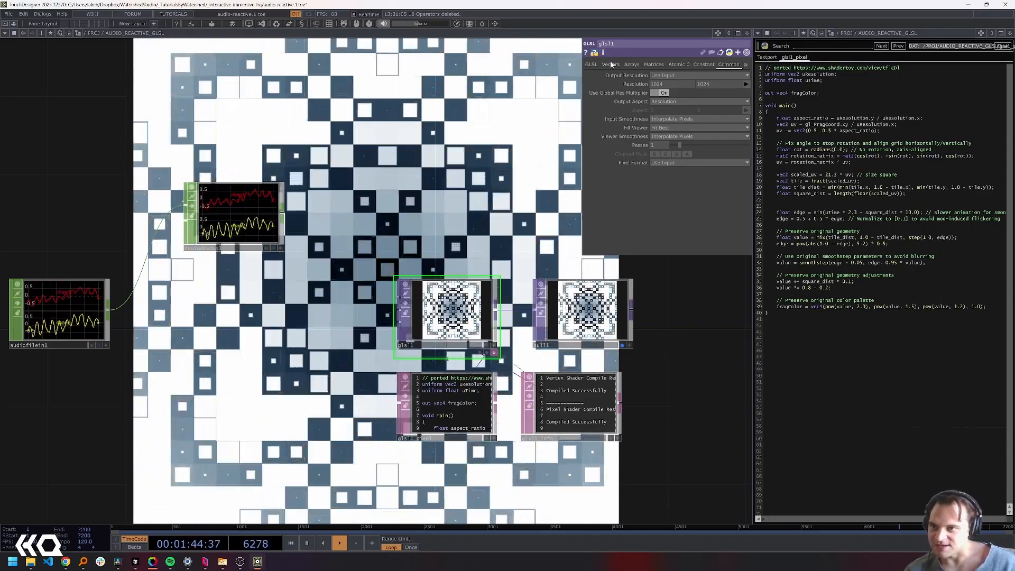
{"action": "left_click", "coordinate": [608, 64]}
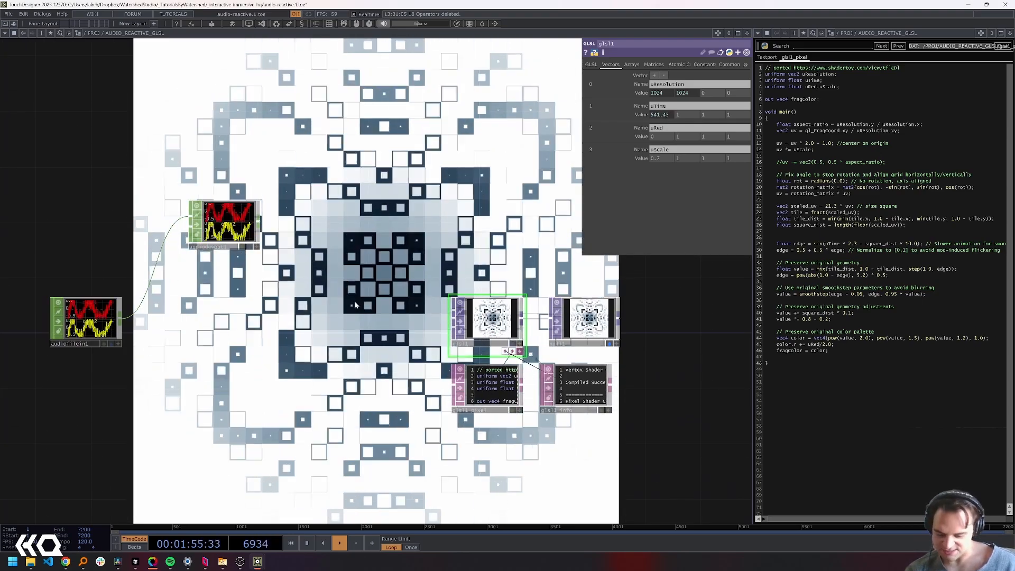
Step: Use the network editor's top-left control while wiring the audio input chain
{"action": "left_click", "coordinate": [5, 33]}
{"action": "type", "text": "ma"}
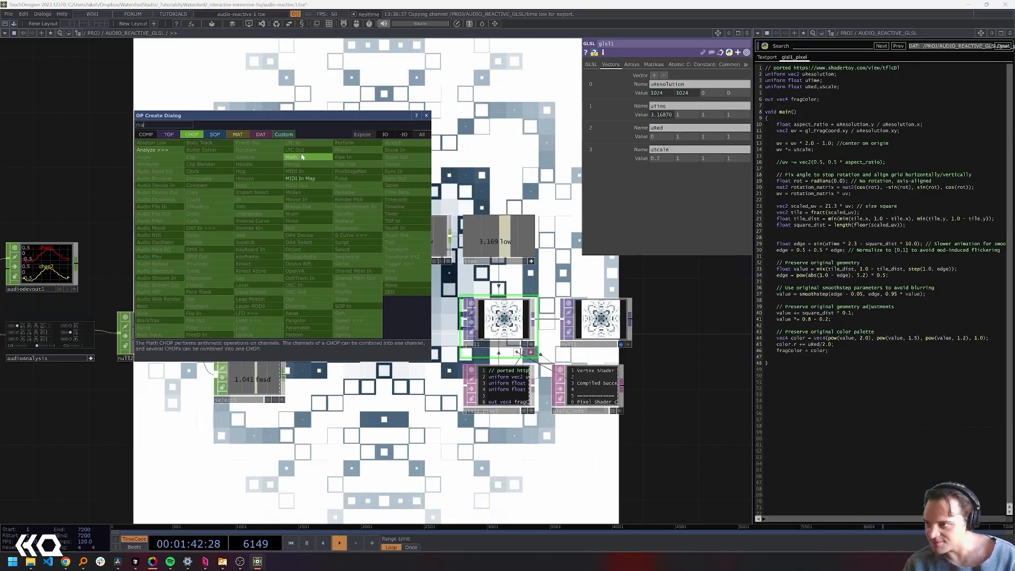
Step: Add a Math CHOP after the low channel and adjust the low-band chain
{"action": "left_click", "coordinate": [291, 156]}
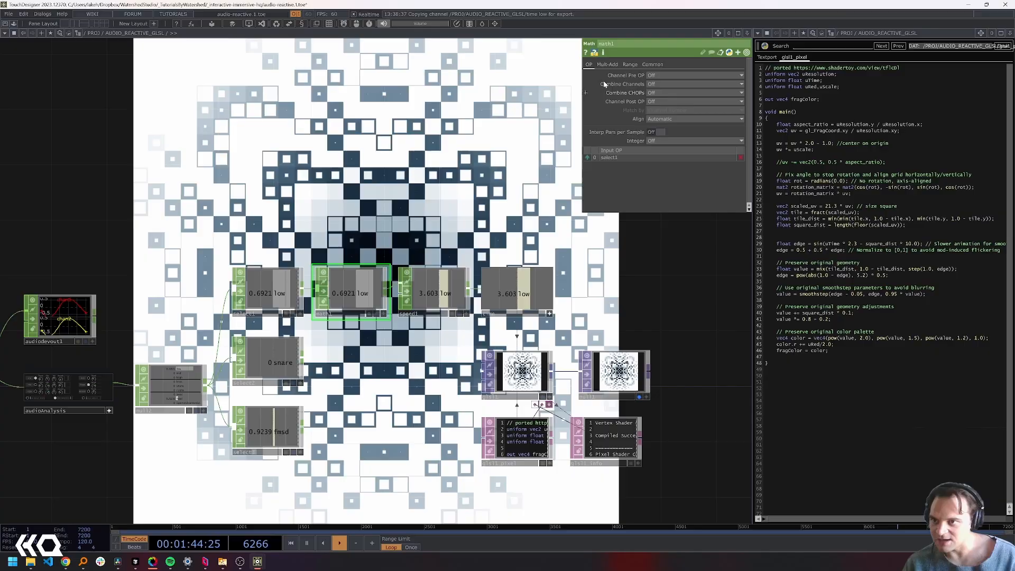
{"action": "left_click", "coordinate": [608, 64]}
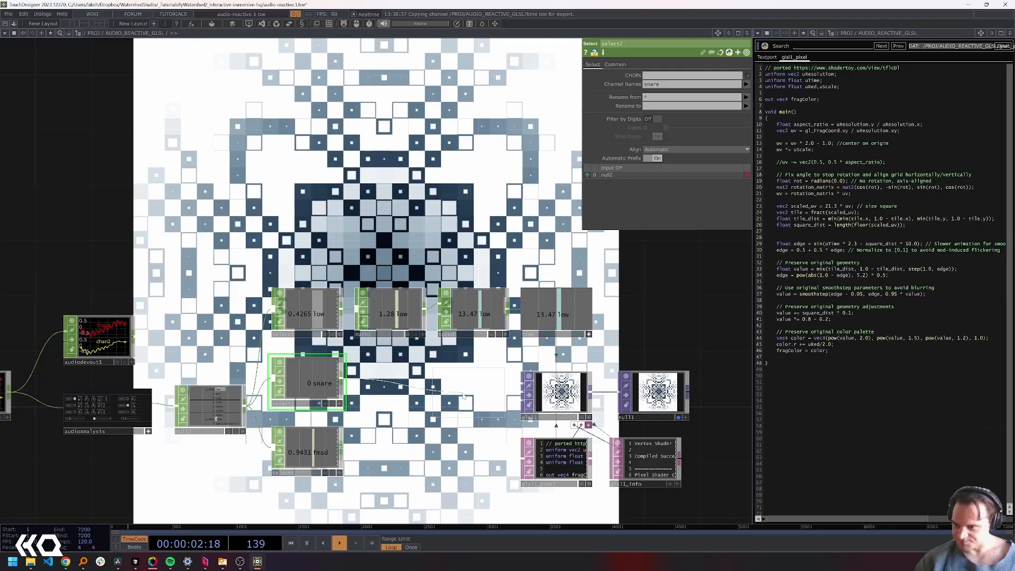
{"action": "left_click", "coordinate": [460, 381]}
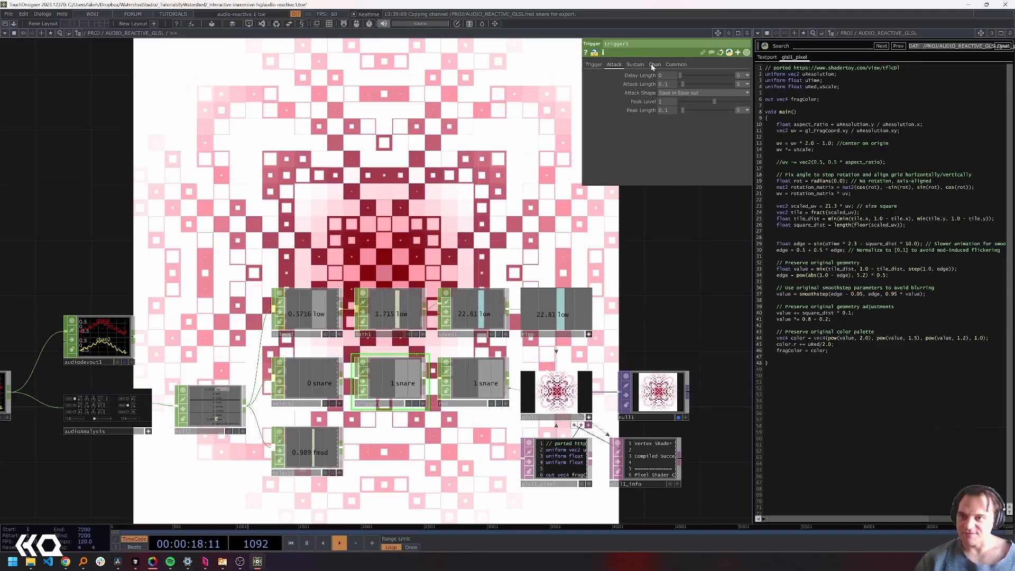
Step: Change parameters on the snare Trigger chain that feeds the uRed uniform
{"action": "left_click", "coordinate": [635, 64]}
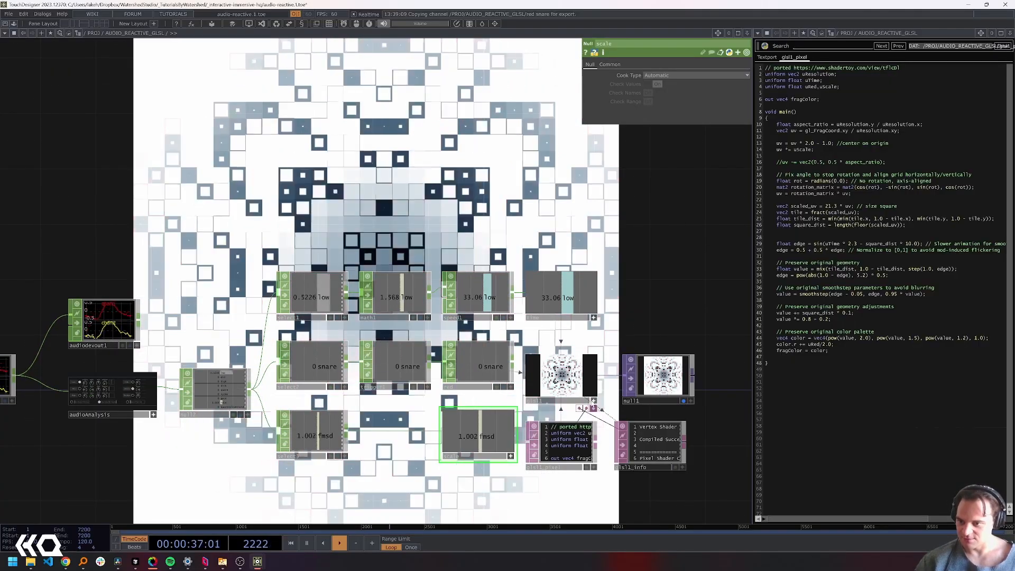
Step: Add an S Curve CHOP to the spectral density chain to remap its range
{"action": "left_click", "coordinate": [560, 379]}
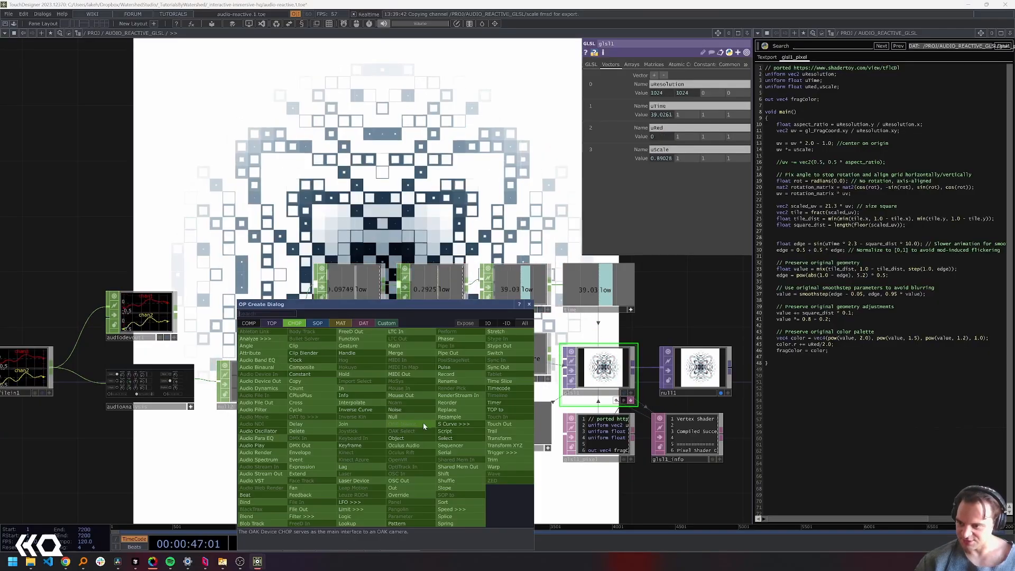
{"action": "left_click", "coordinate": [453, 423]}
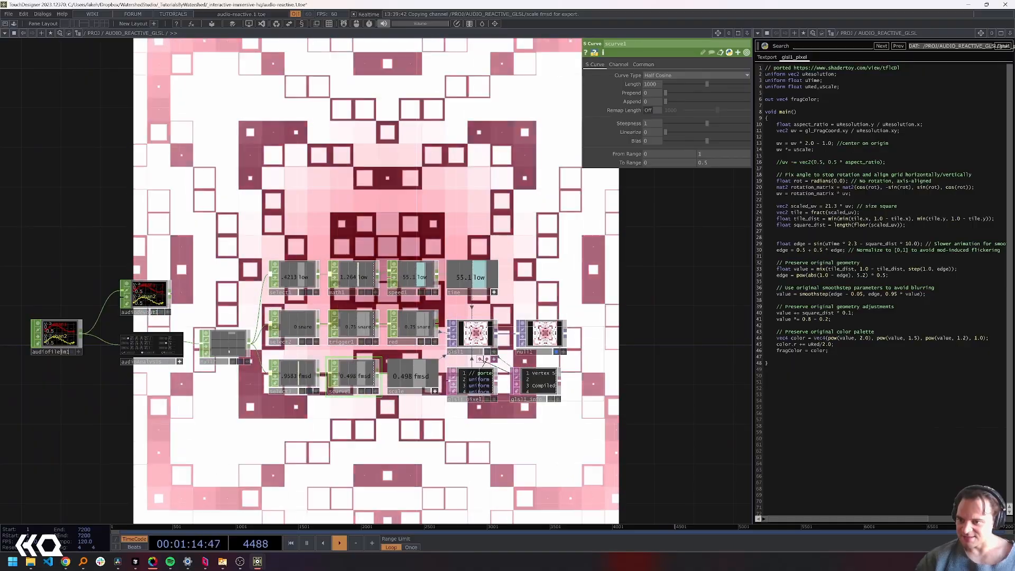
{"action": "left_click", "coordinate": [576, 398]}
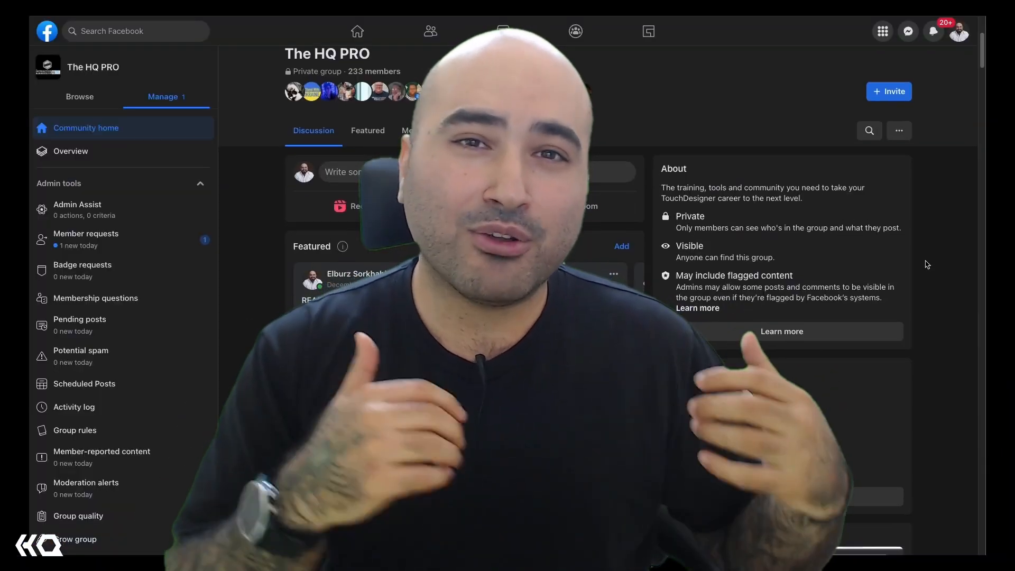
Step: Scroll The HQ PRO group's Discussion feed down to member posts and shared files
{"action": "scroll", "scroll_direction": "down", "scroll_amount": 3}
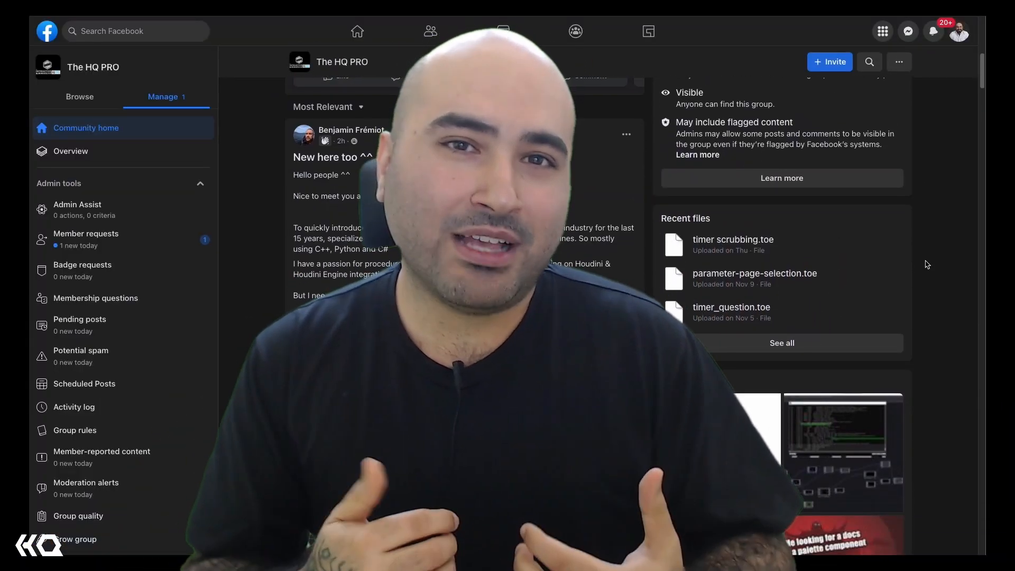